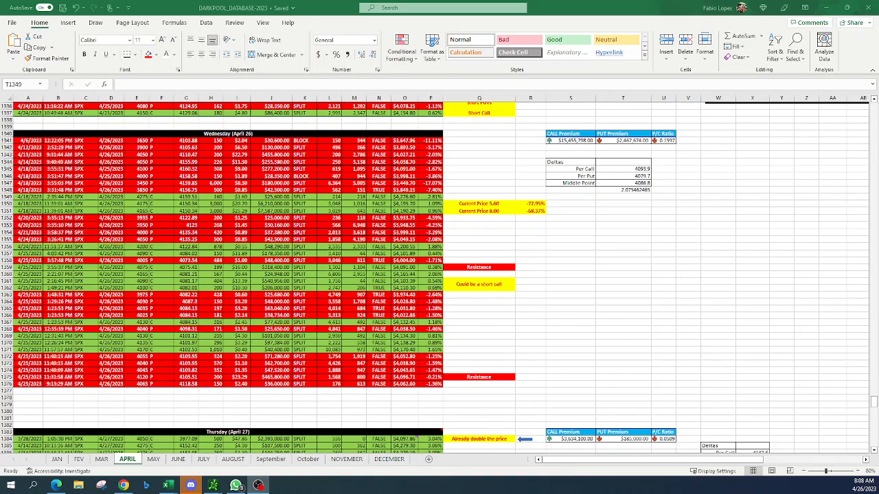
mouse_move(634, 319)
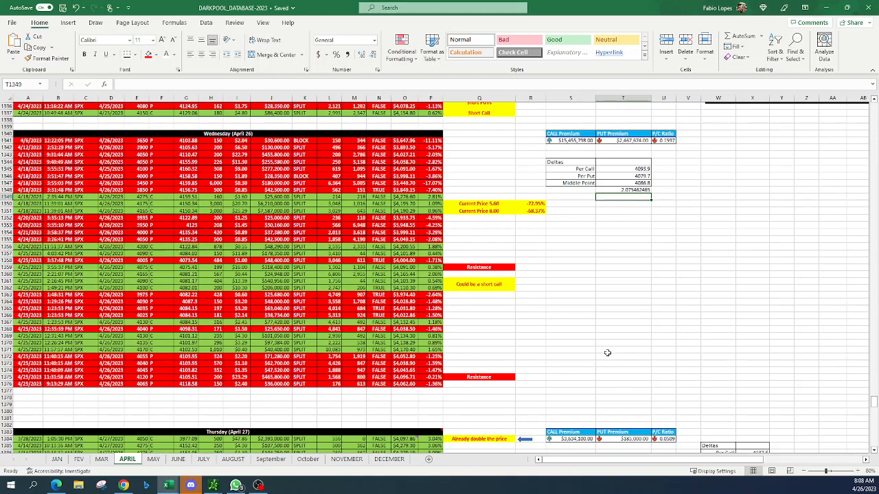
Bring up the SPX Net Gamma 0DTE chart and read the 4050 (-22.9) and 4080 (-19.66) bars
scroll(down, 3)
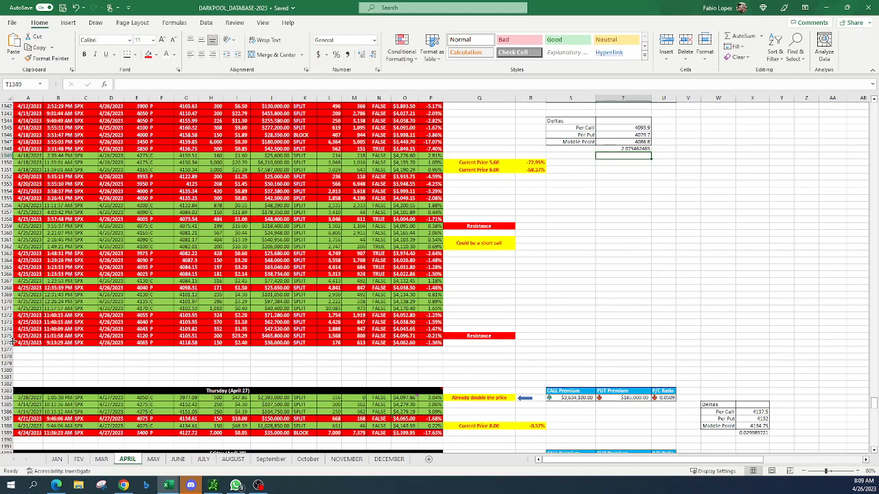
click(30, 336)
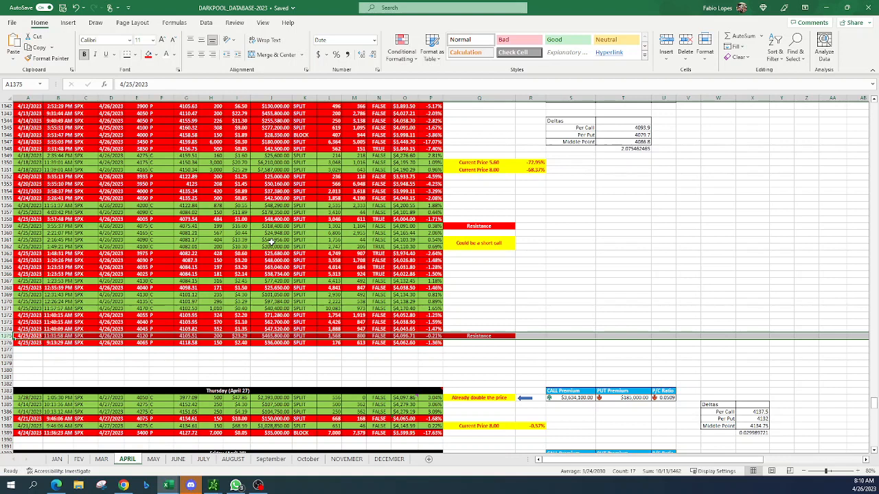
mouse_move(491, 266)
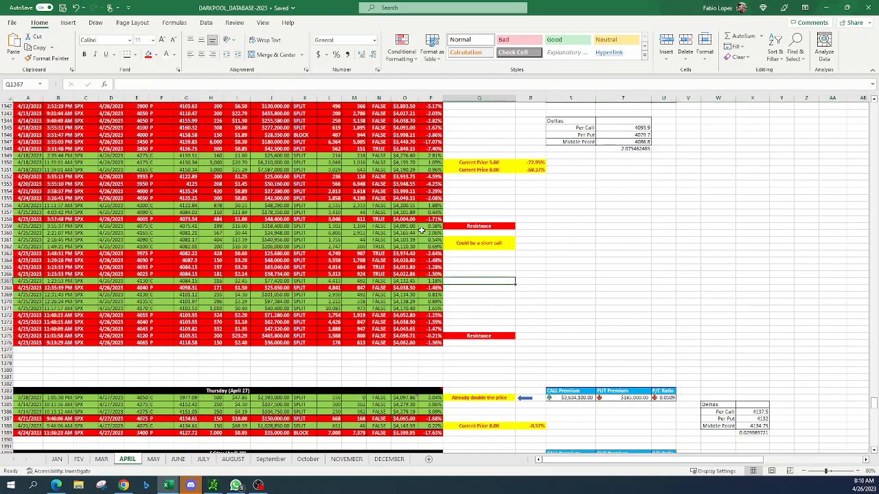
scroll(up, 3)
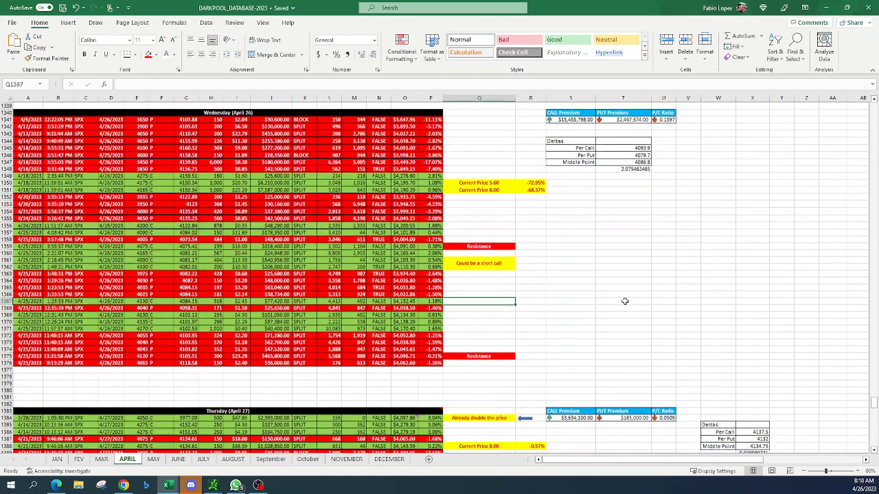
scroll(up, 3)
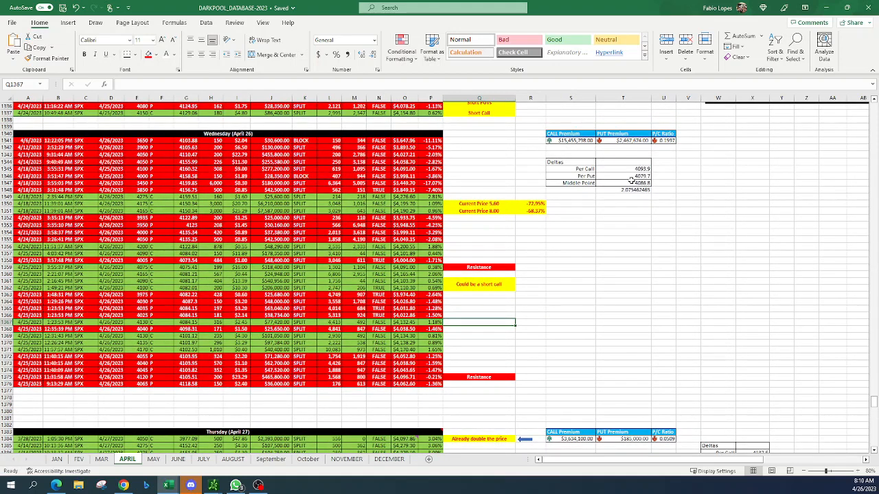
mouse_move(517, 339)
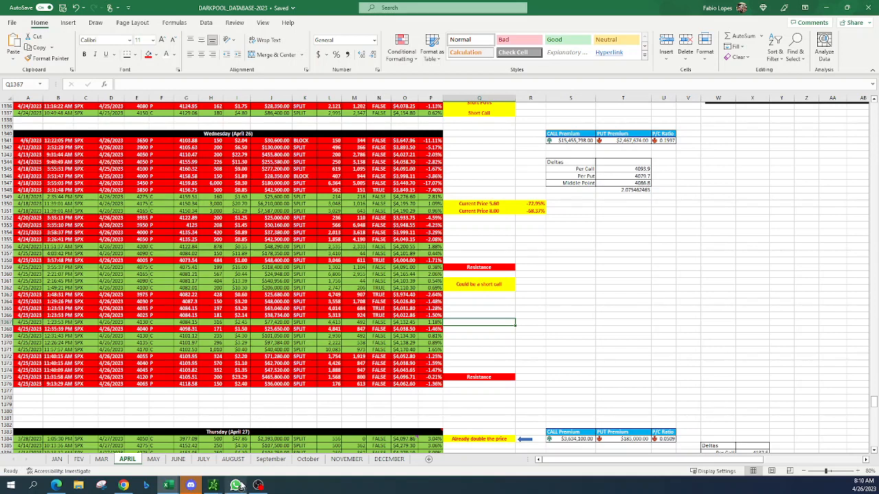
click(237, 486)
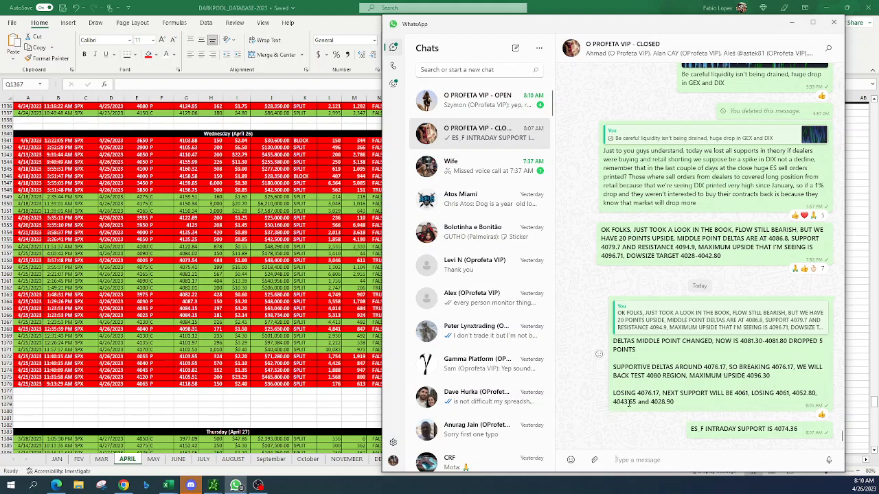
mouse_move(807, 407)
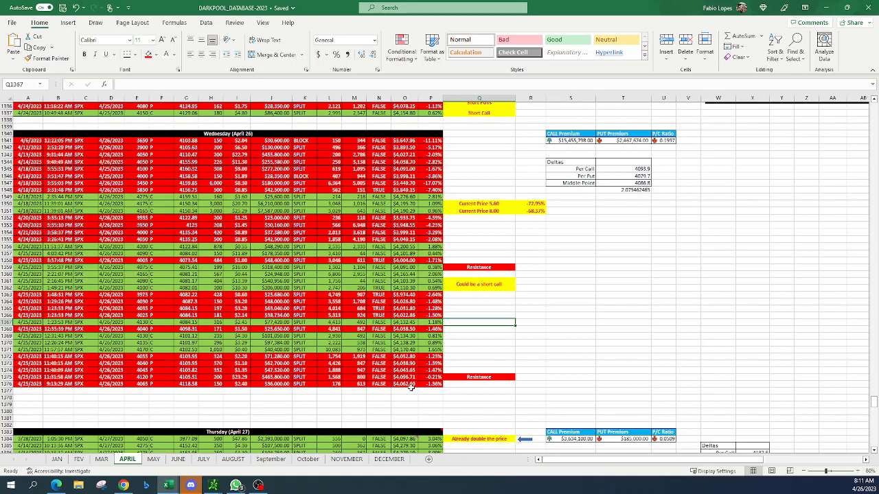
click(479, 342)
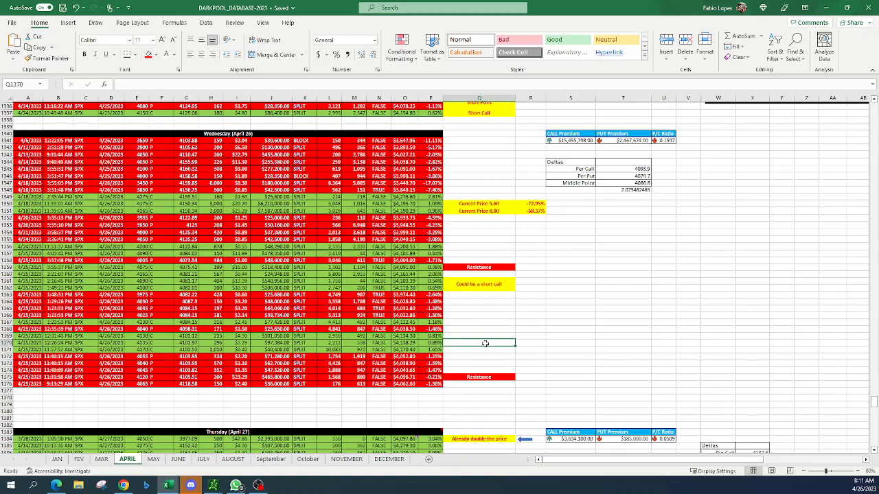
click(236, 486)
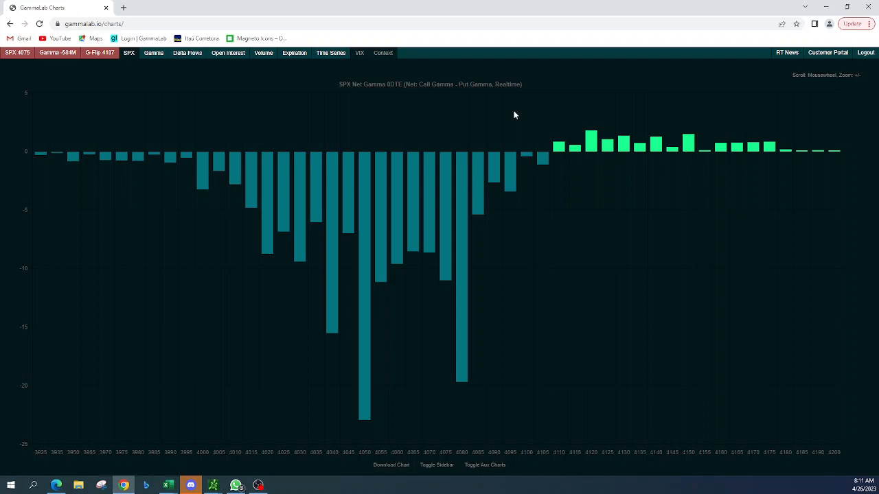
mouse_move(350, 404)
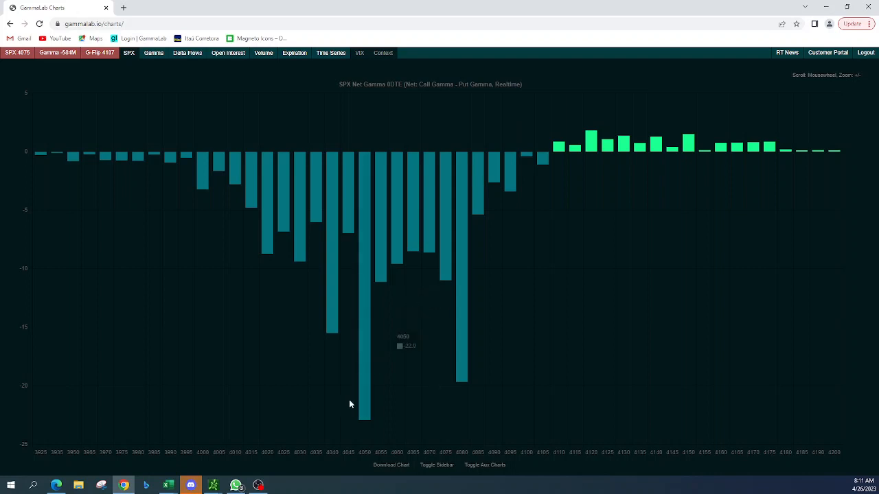
mouse_move(362, 416)
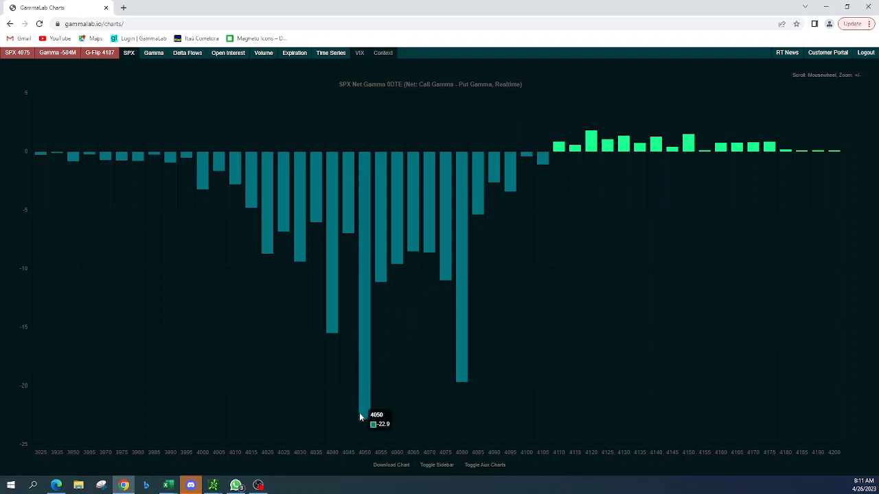
mouse_move(365, 230)
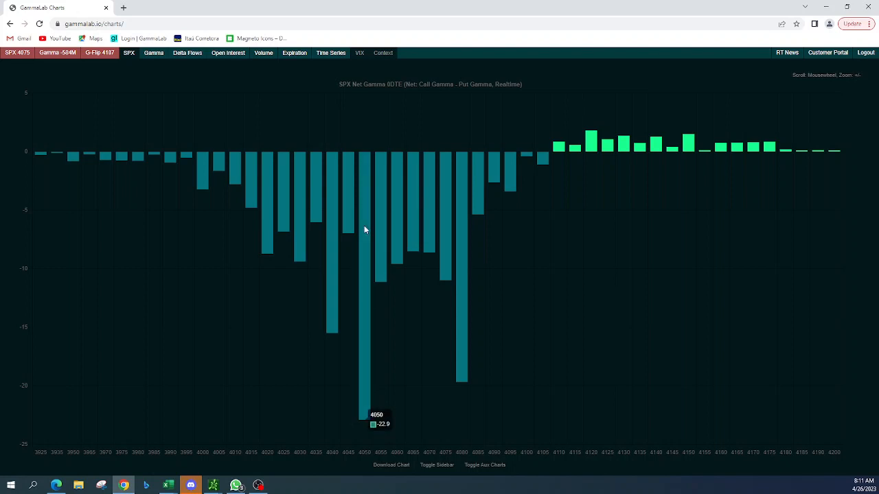
mouse_move(369, 410)
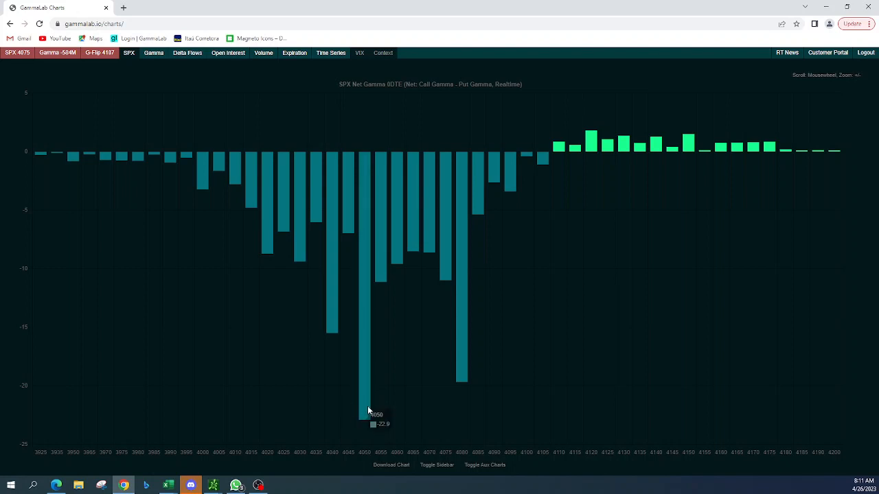
mouse_move(447, 344)
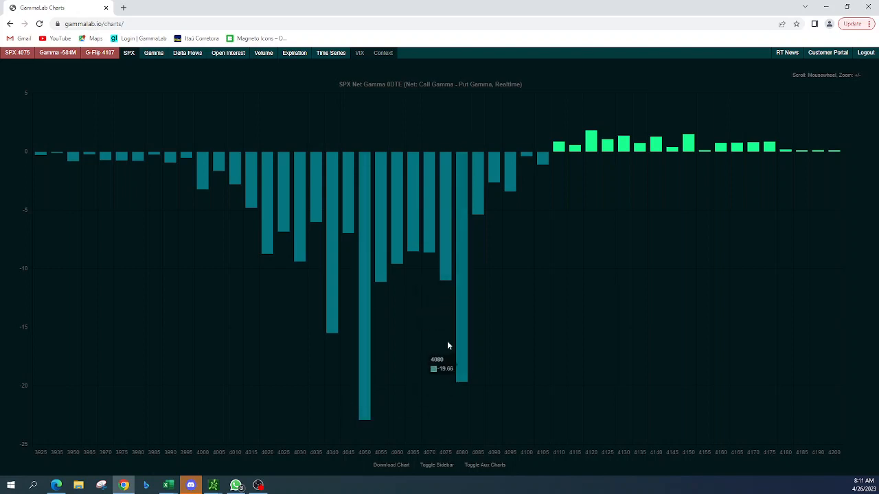
mouse_move(451, 381)
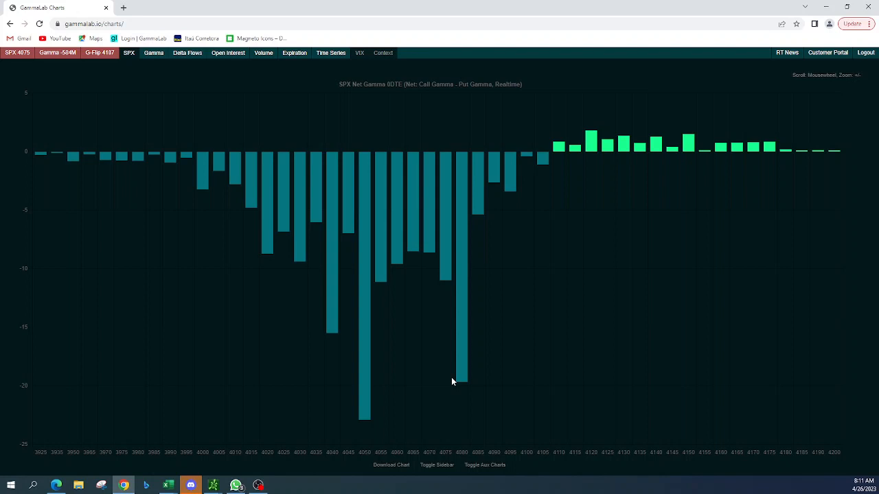
mouse_move(452, 379)
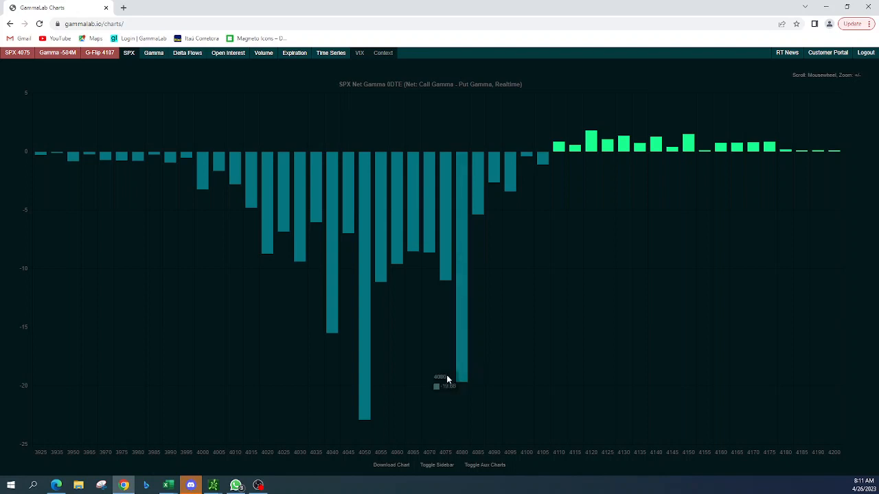
mouse_move(458, 393)
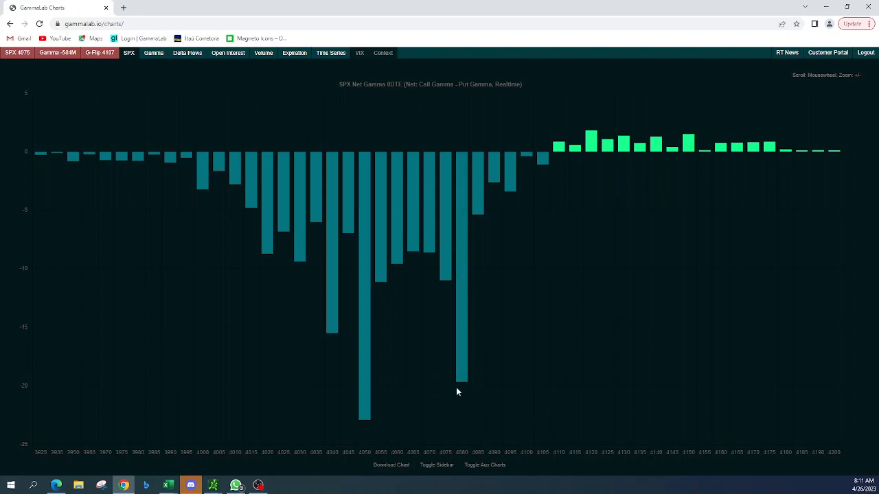
mouse_move(464, 373)
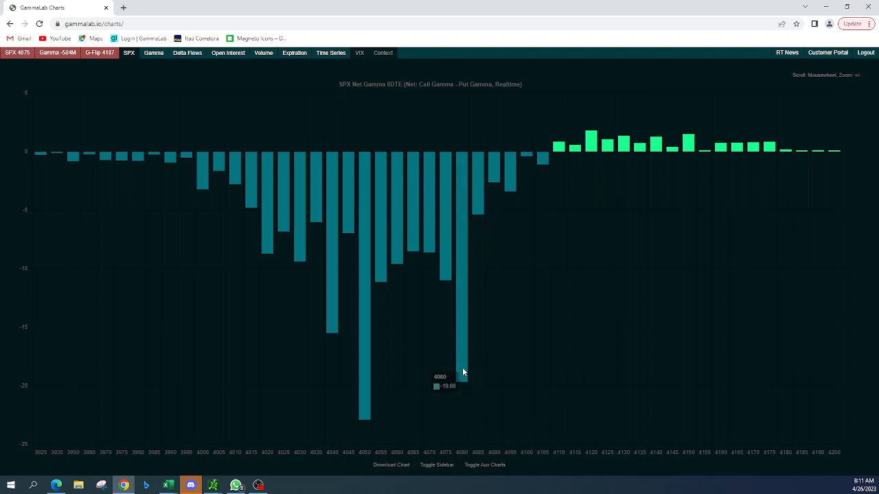
mouse_move(463, 370)
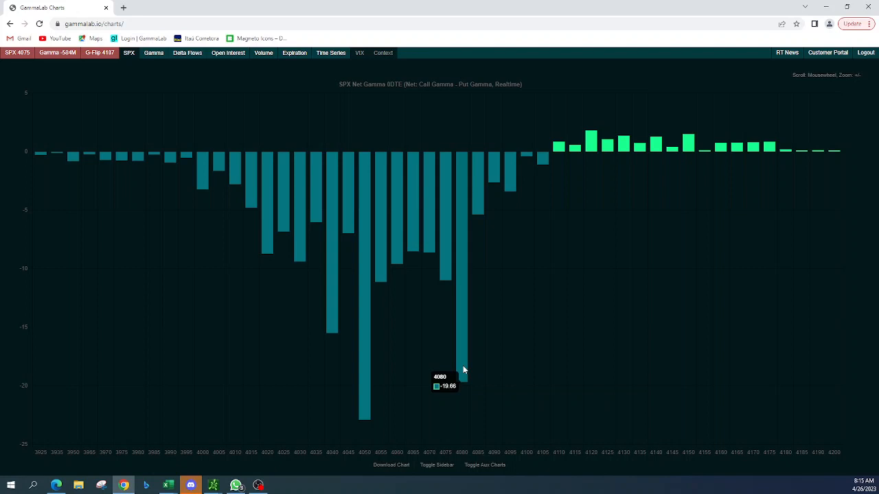
mouse_move(484, 383)
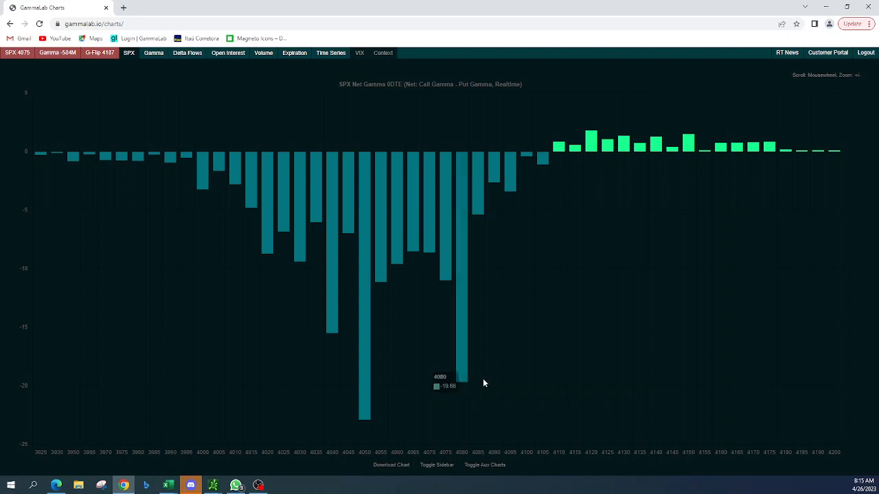
mouse_move(491, 409)
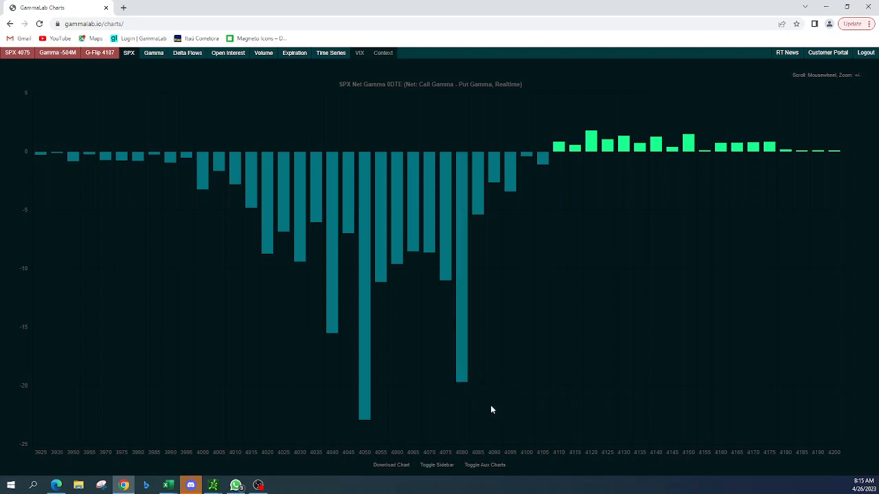
mouse_move(461, 380)
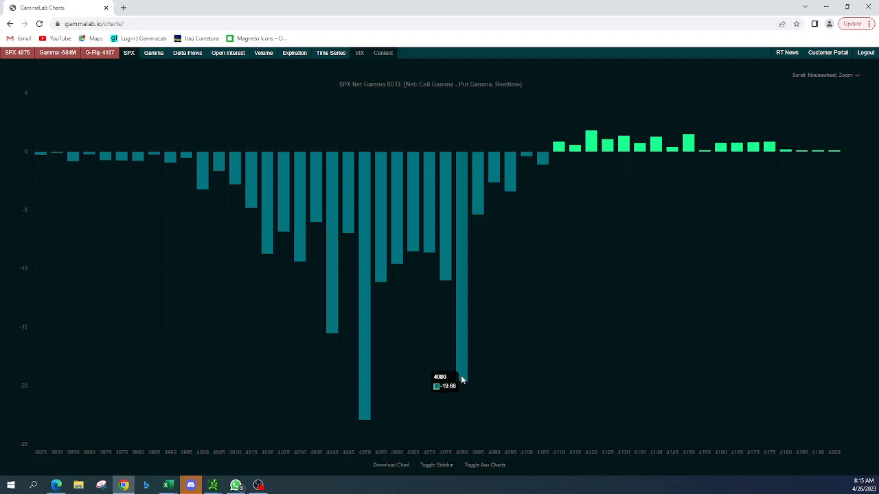
mouse_move(459, 374)
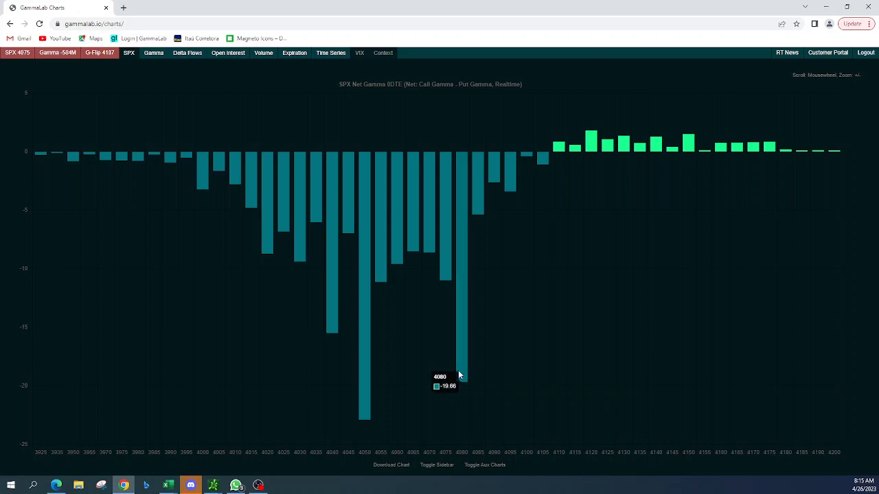
mouse_move(462, 207)
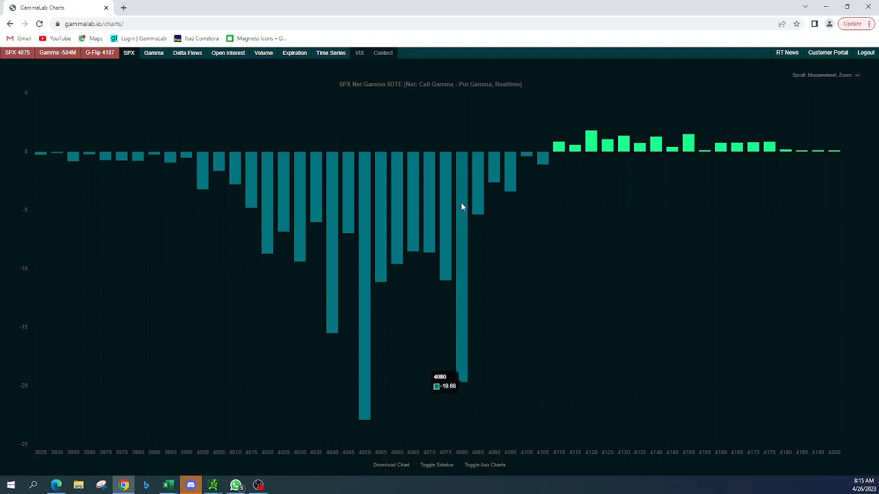
mouse_move(444, 374)
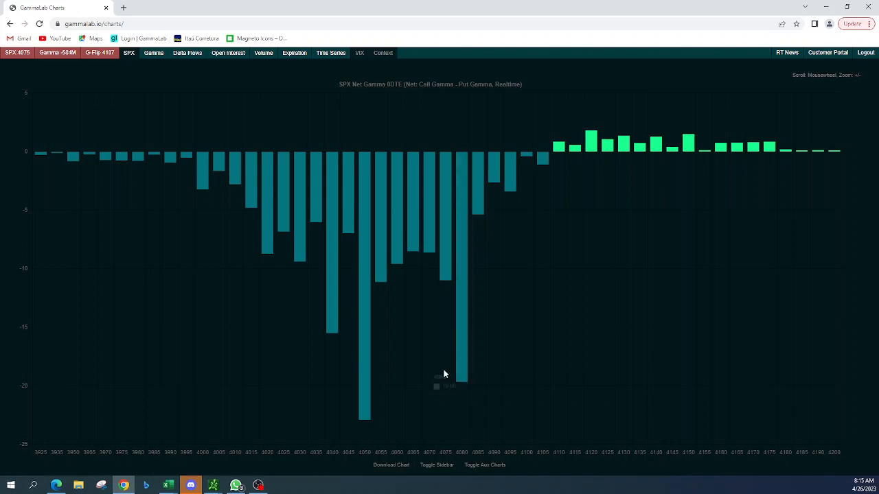
mouse_move(459, 373)
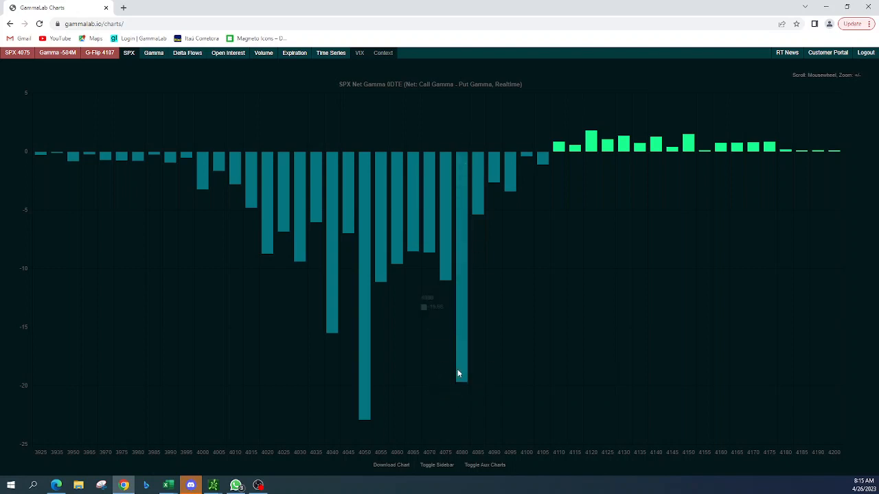
mouse_move(459, 377)
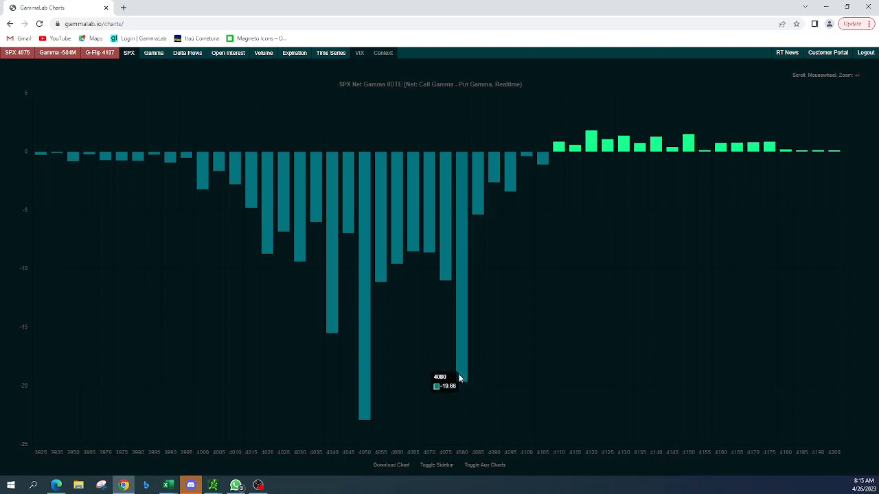
mouse_move(518, 193)
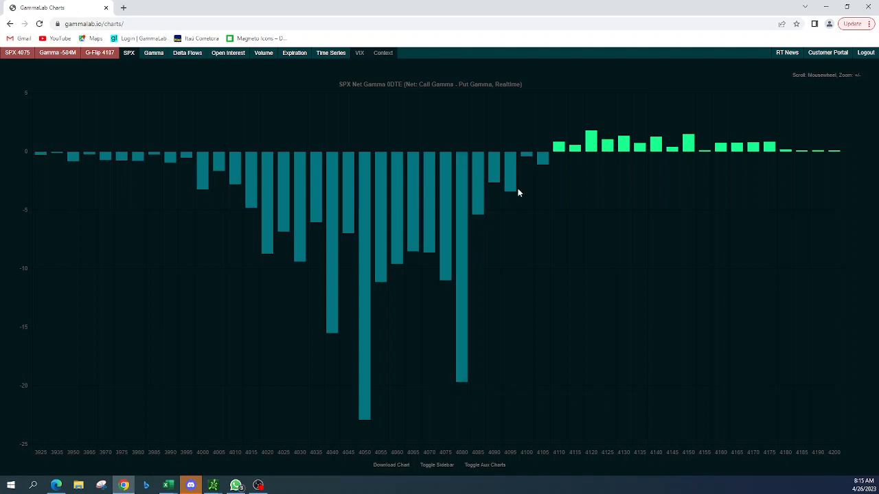
mouse_move(543, 167)
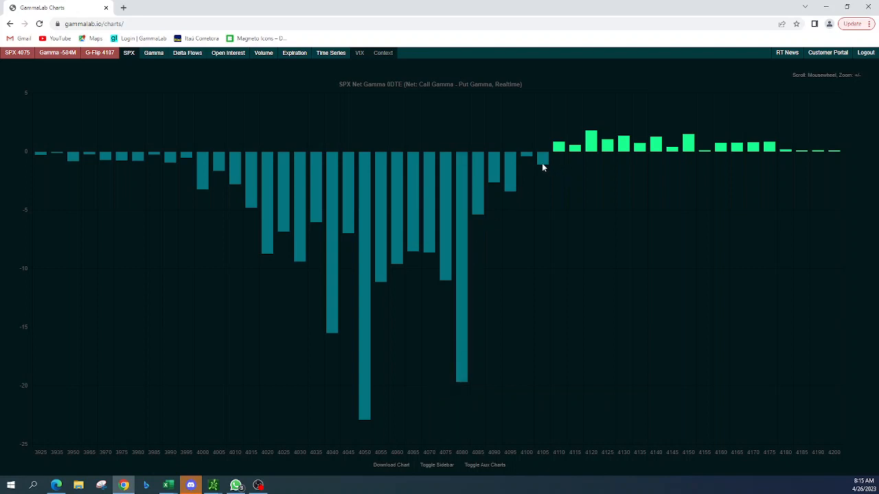
mouse_move(542, 164)
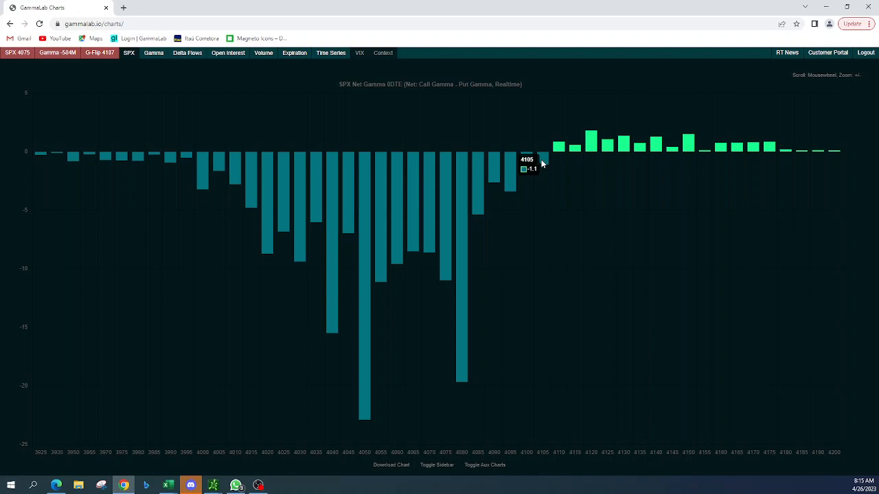
mouse_move(538, 163)
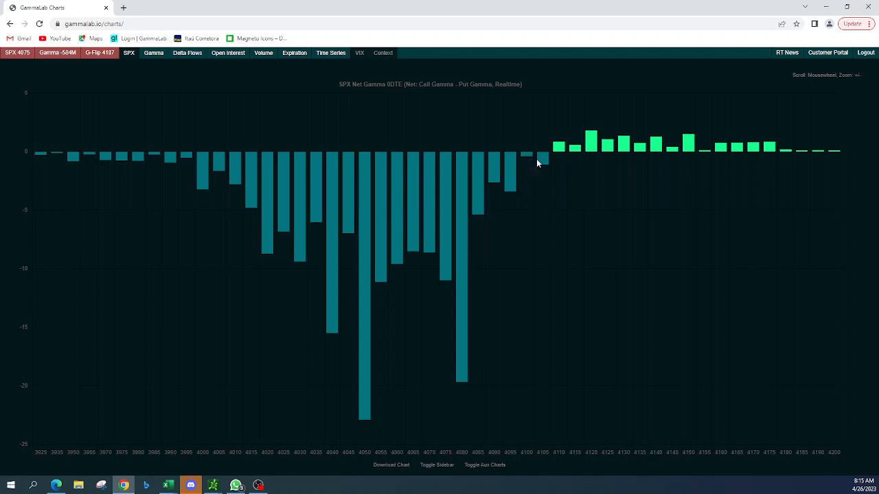
mouse_move(343, 336)
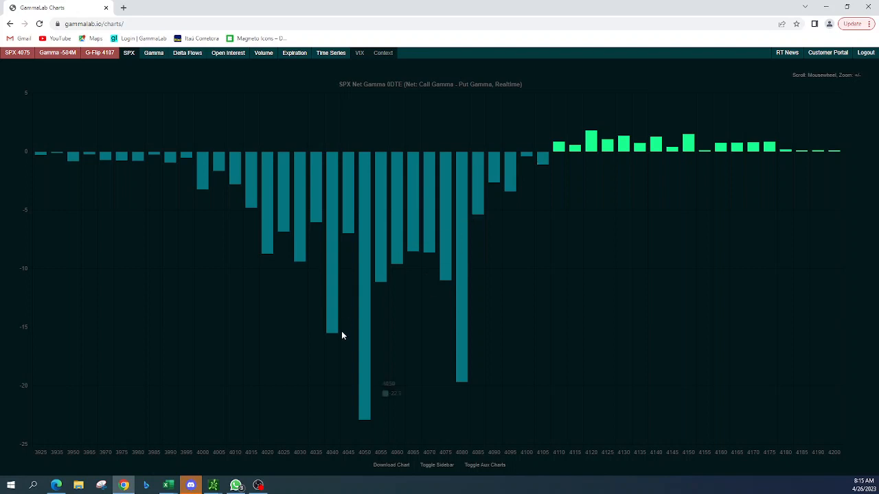
mouse_move(352, 422)
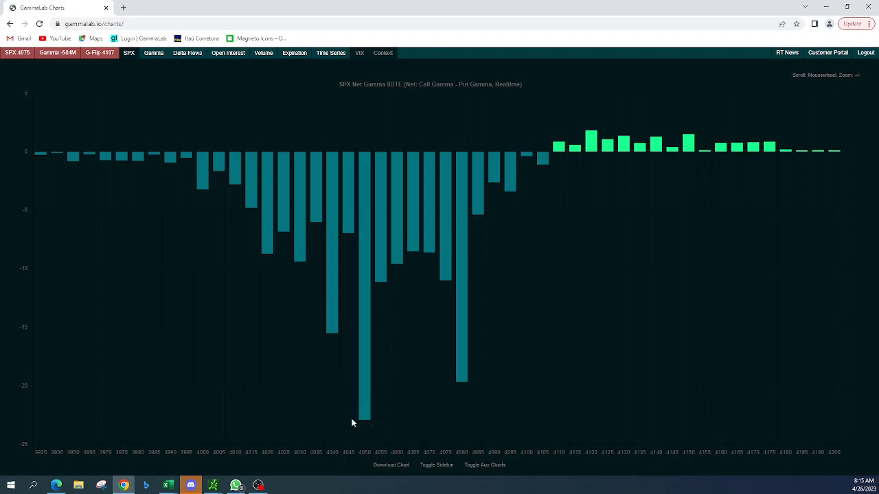
mouse_move(362, 412)
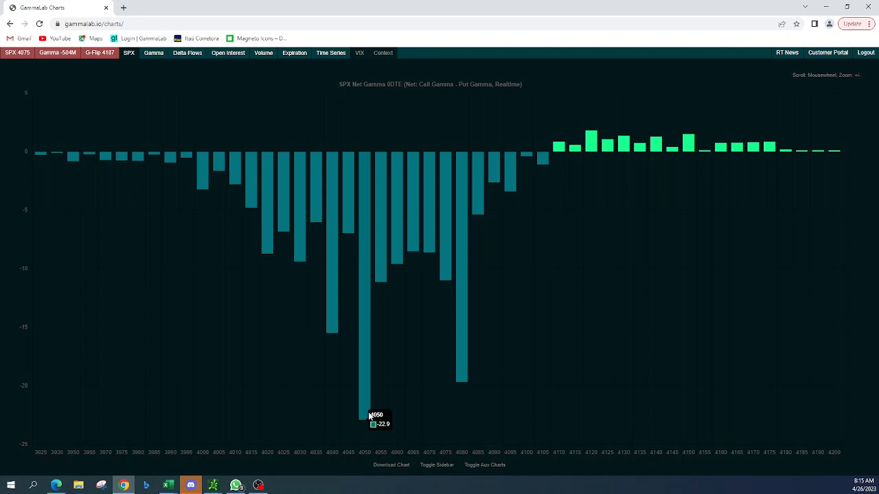
mouse_move(362, 414)
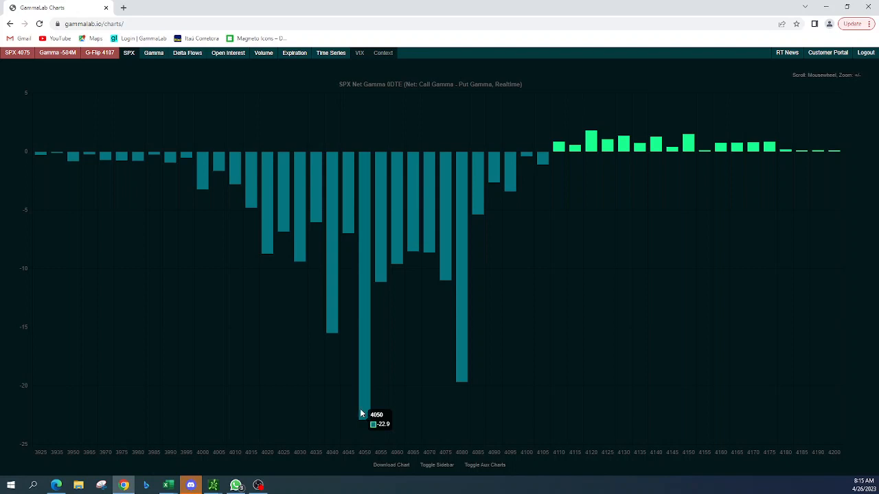
mouse_move(359, 422)
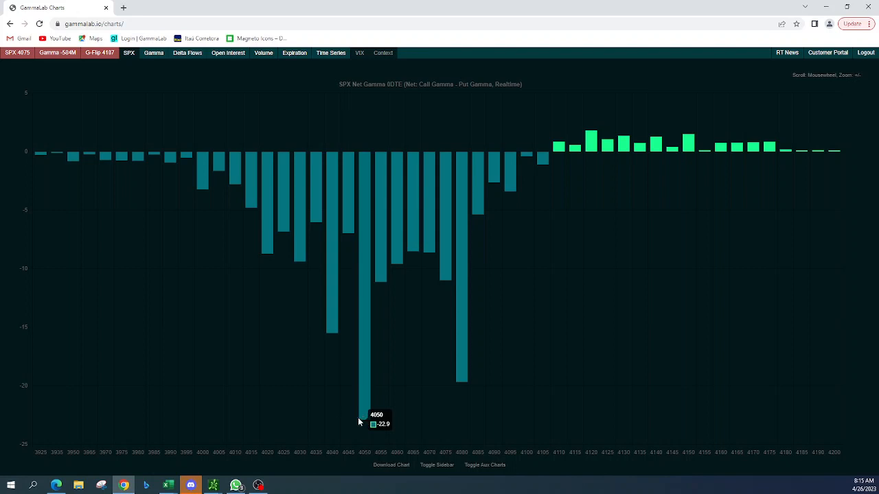
mouse_move(259, 313)
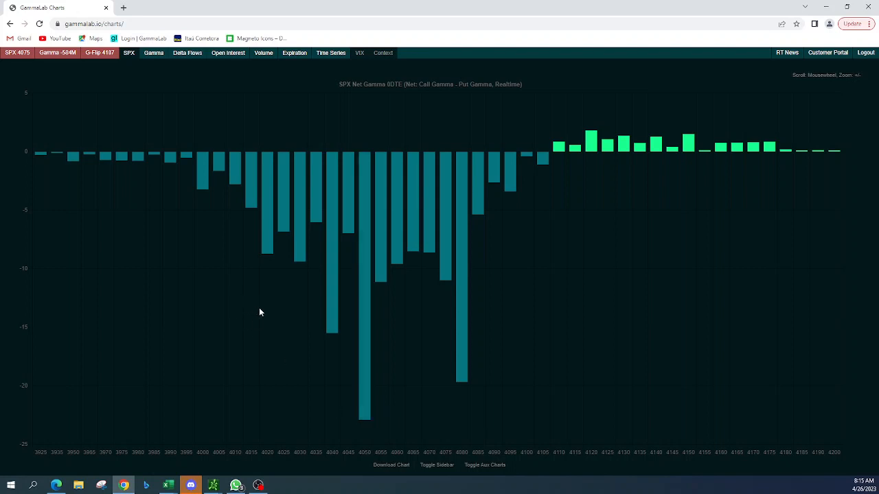
mouse_move(151, 54)
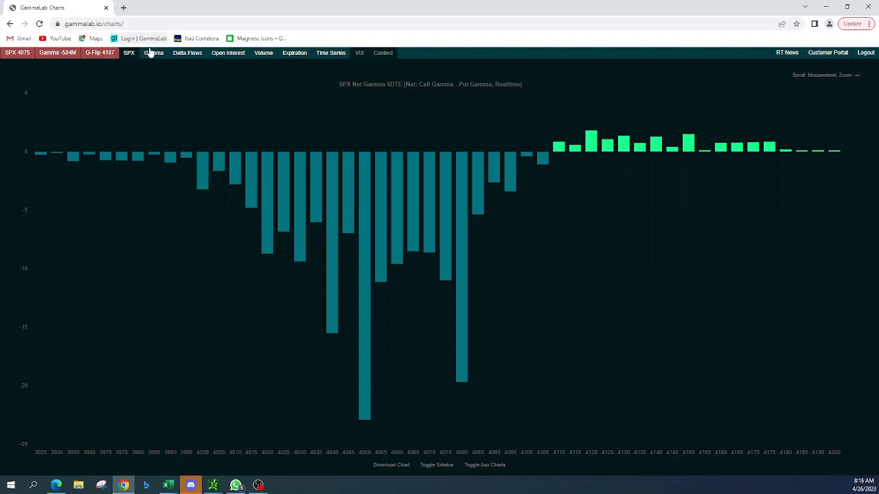
Switch GammaLab from the Net Gamma 0DTE view to the Gross Gamma chart
click(154, 53)
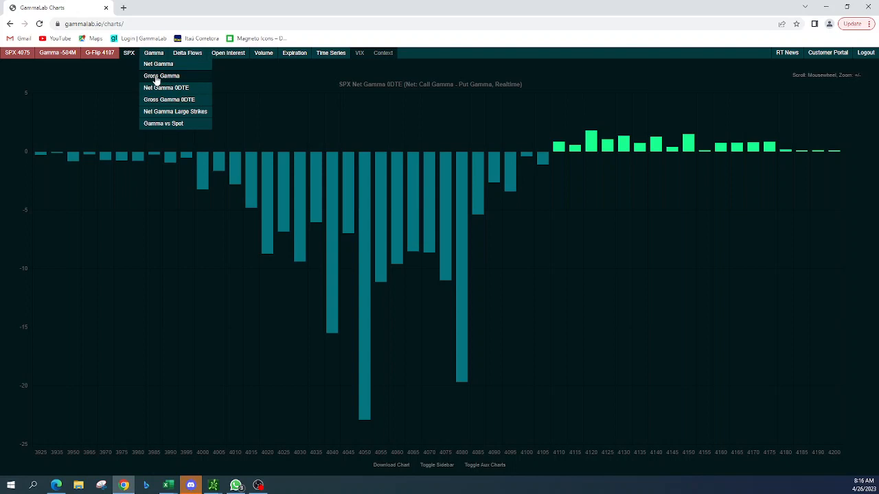
click(161, 75)
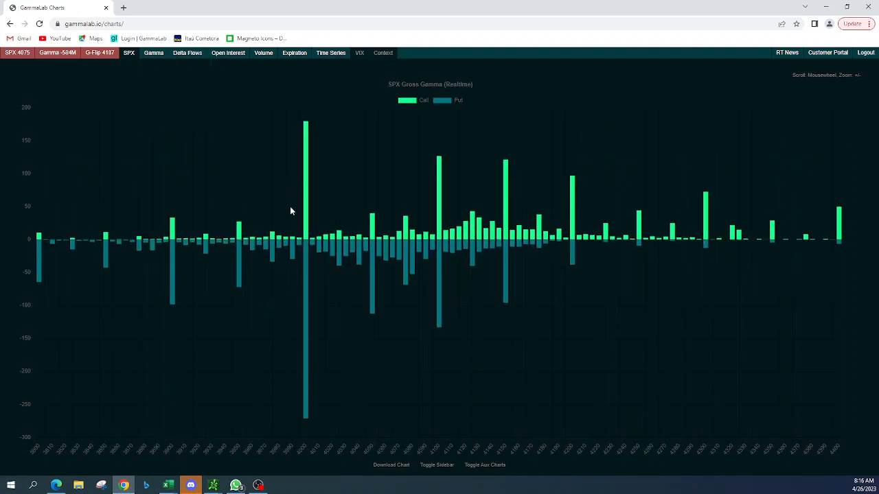
mouse_move(314, 205)
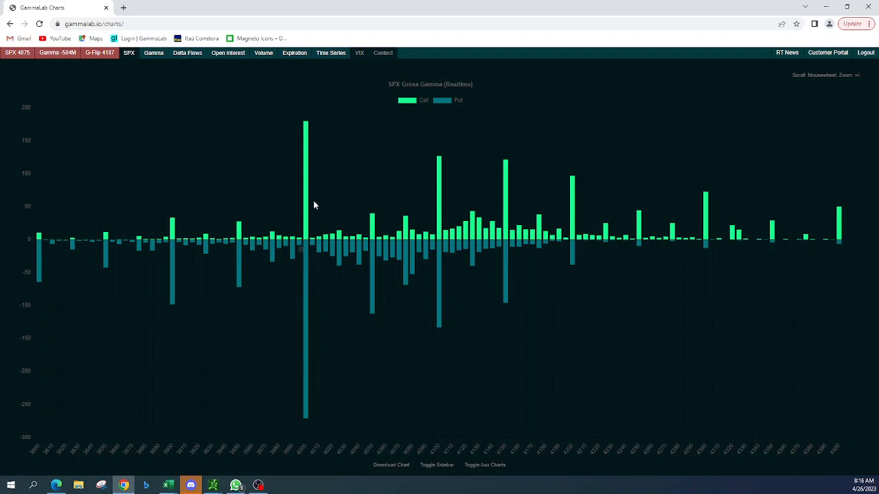
mouse_move(305, 240)
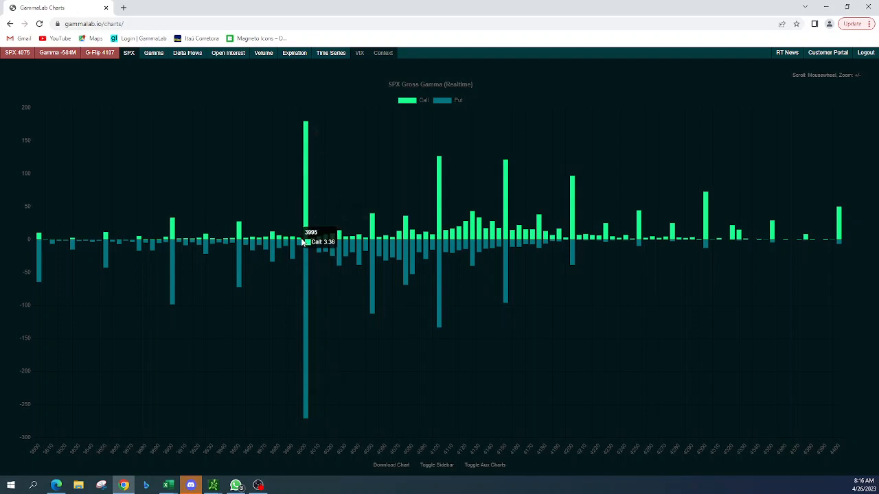
mouse_move(395, 299)
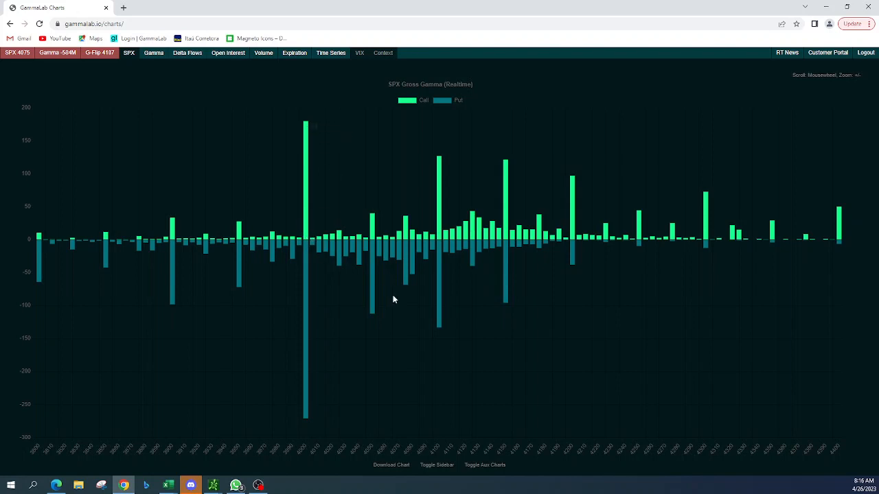
mouse_move(290, 306)
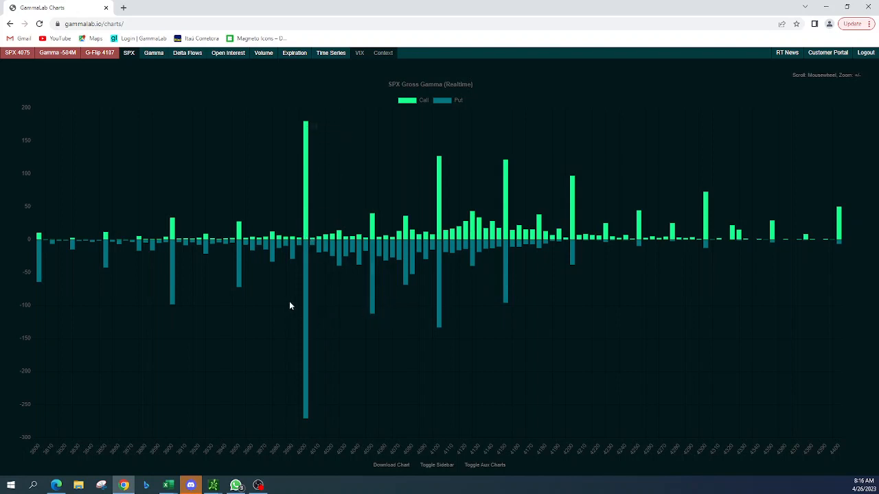
mouse_move(299, 304)
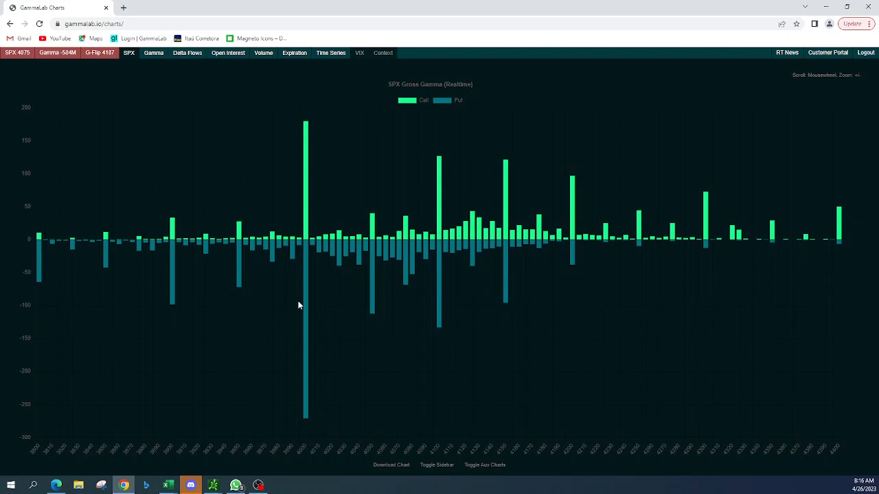
mouse_move(391, 342)
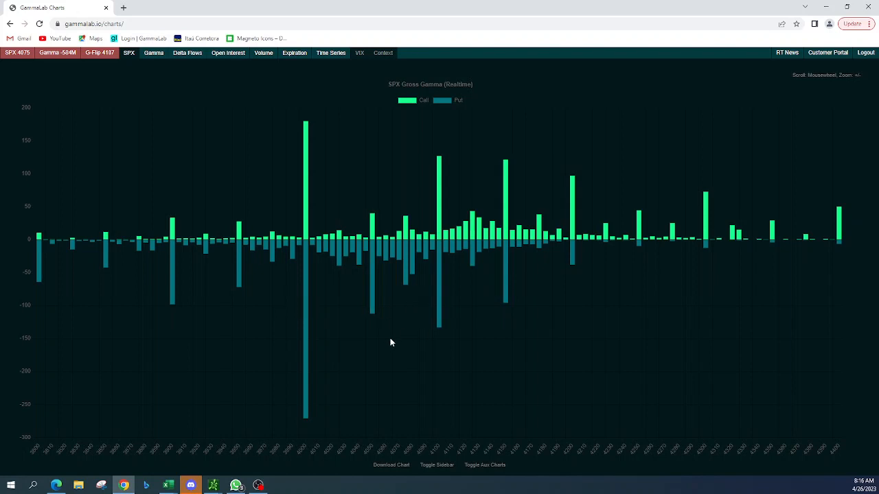
mouse_move(348, 338)
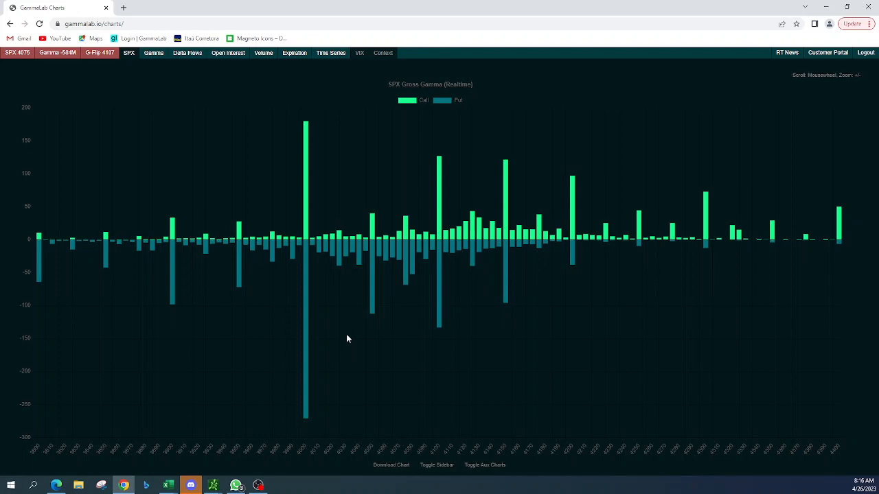
mouse_move(528, 471)
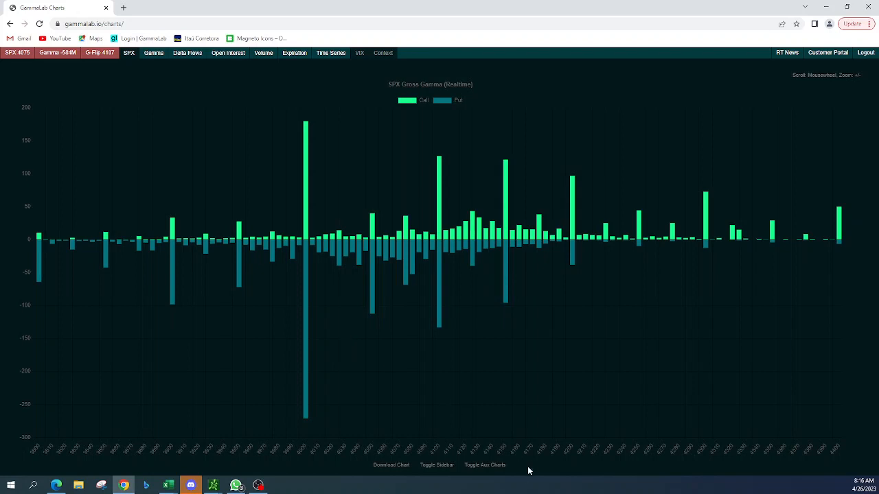
mouse_move(488, 15)
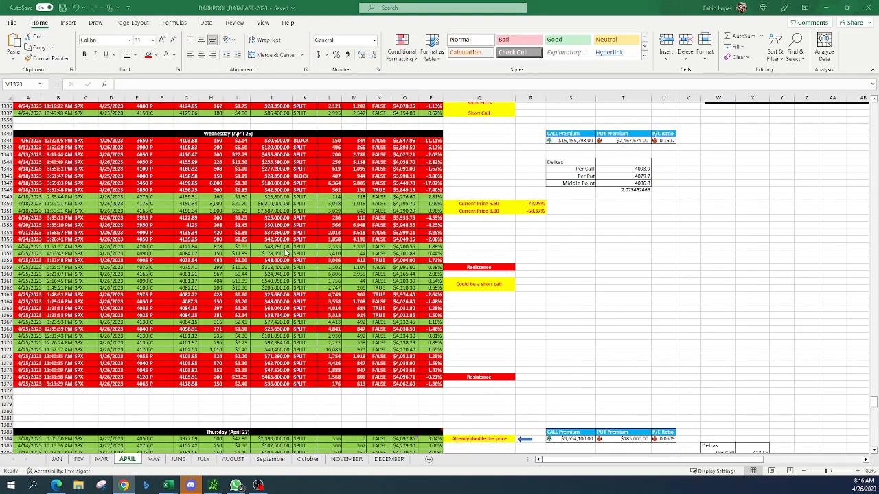
mouse_move(317, 298)
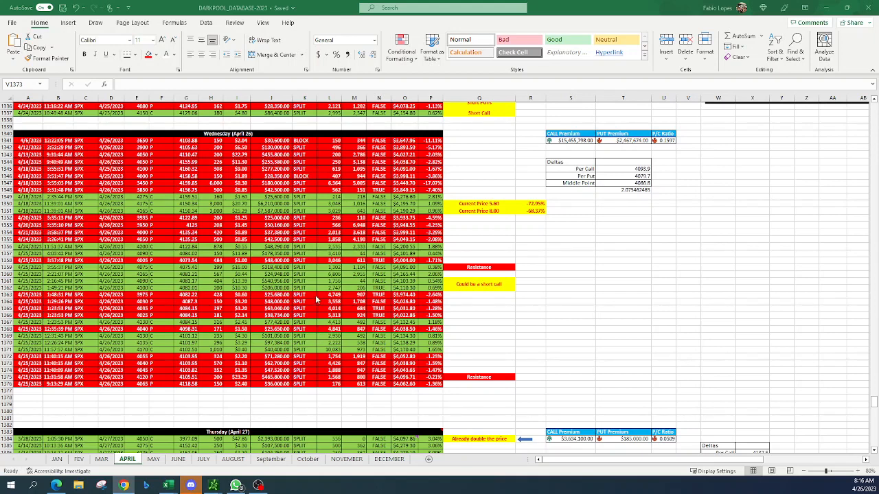